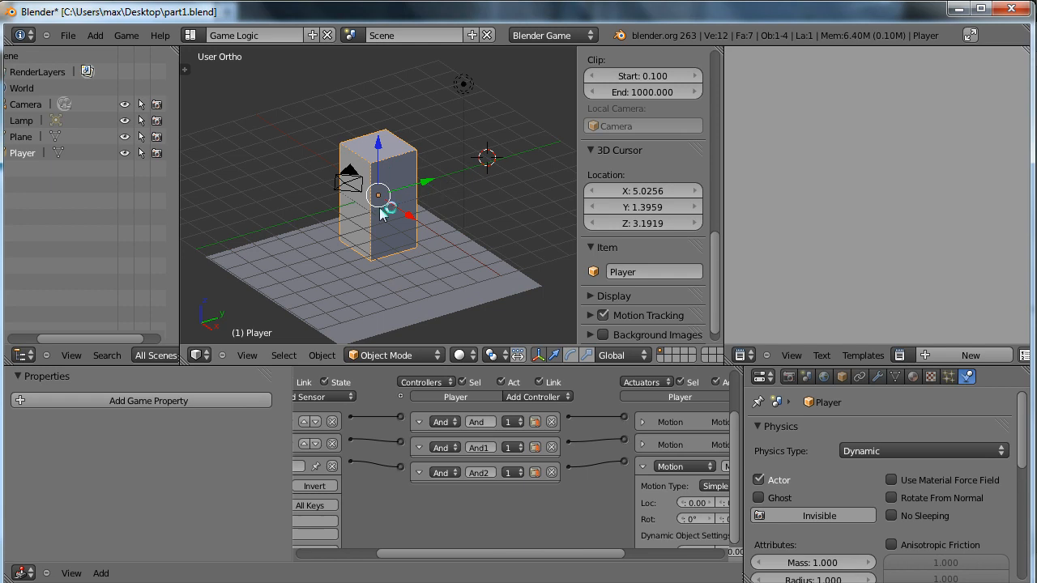
{"action": "mouse_move", "coordinate": [453, 288]}
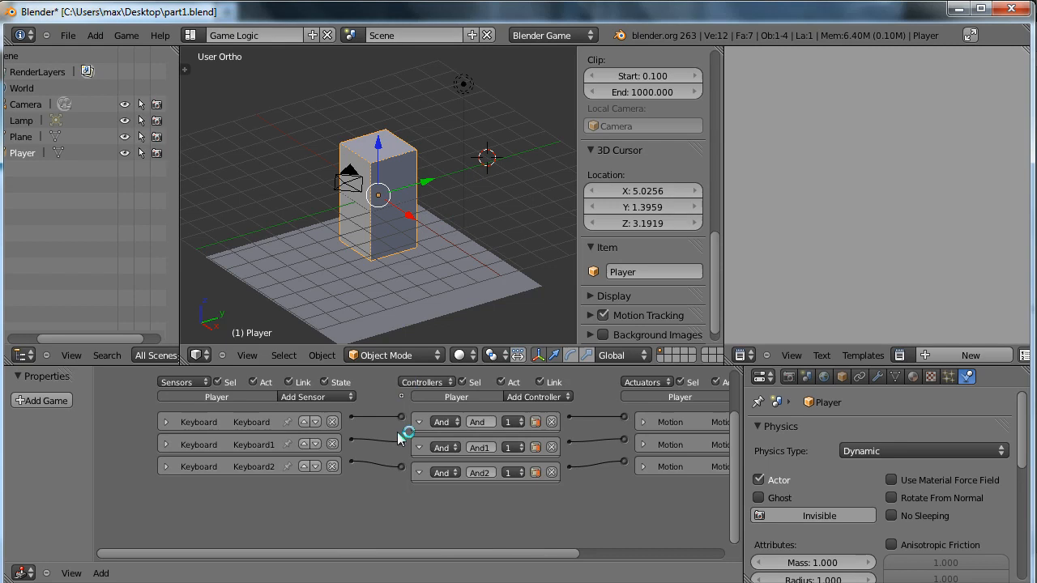
{"action": "mouse_move", "coordinate": [357, 505]}
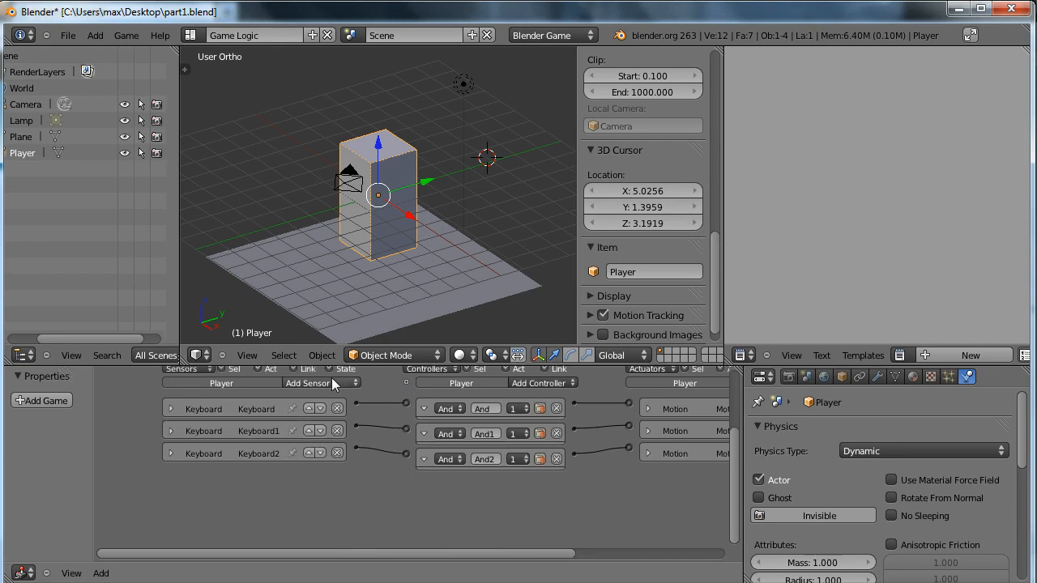
Add a keyboard sensor and a motion actuator to the Player from the Add menus
{"action": "left_click", "coordinate": [316, 383]}
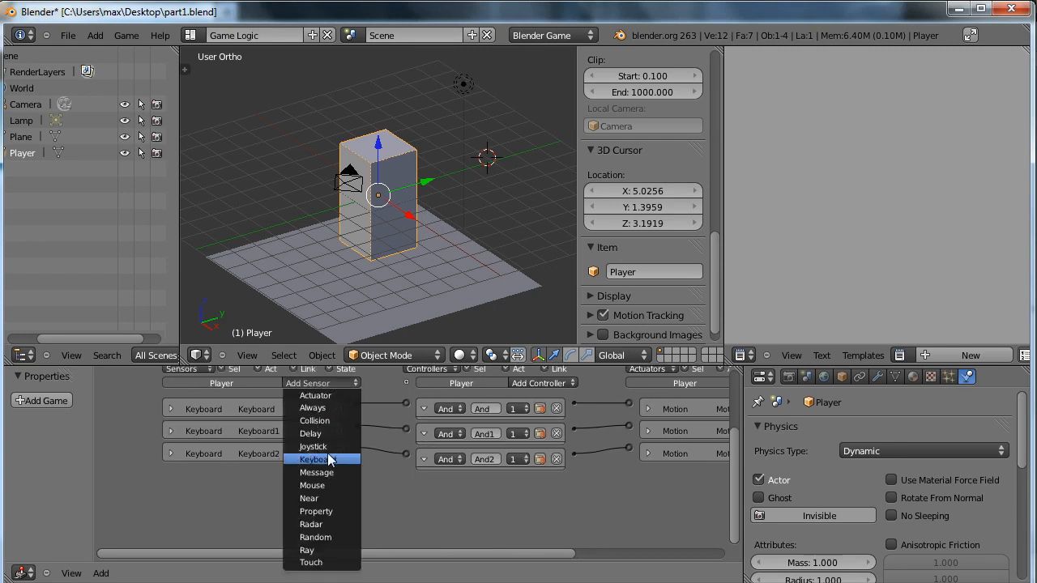
{"action": "left_click", "coordinate": [315, 460]}
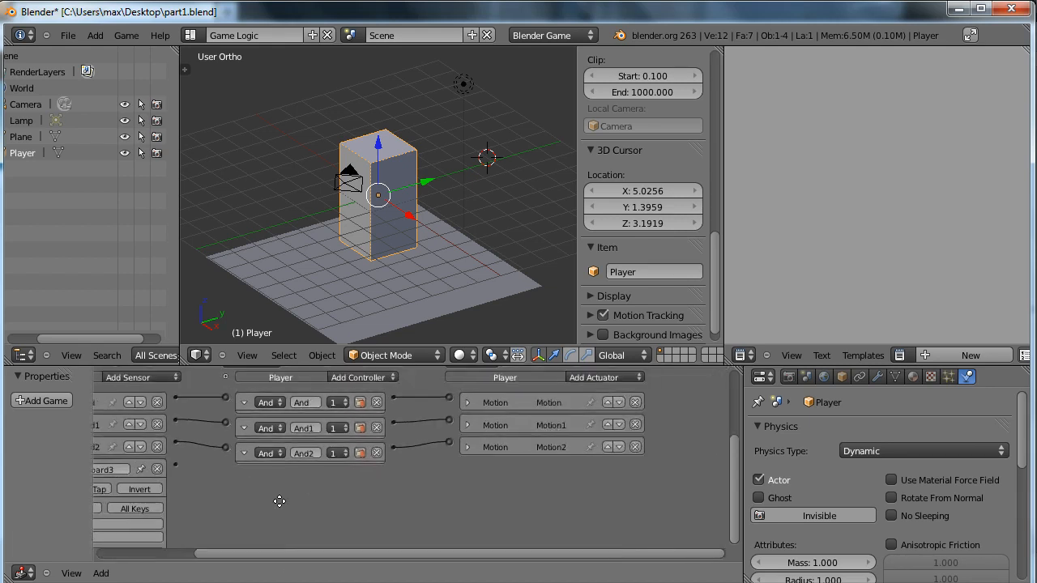
{"action": "left_click", "coordinate": [599, 376]}
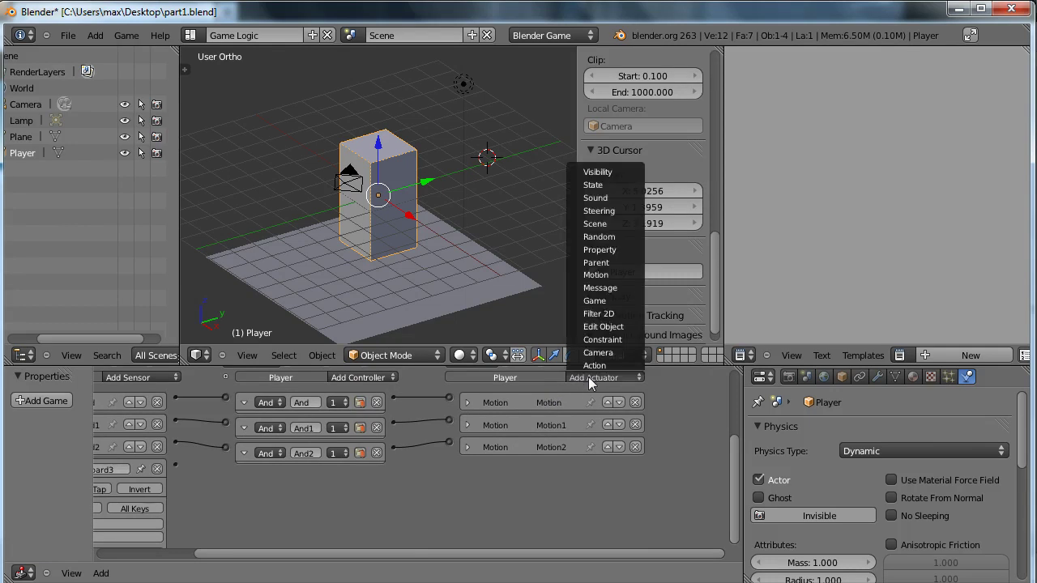
{"action": "left_click", "coordinate": [596, 276]}
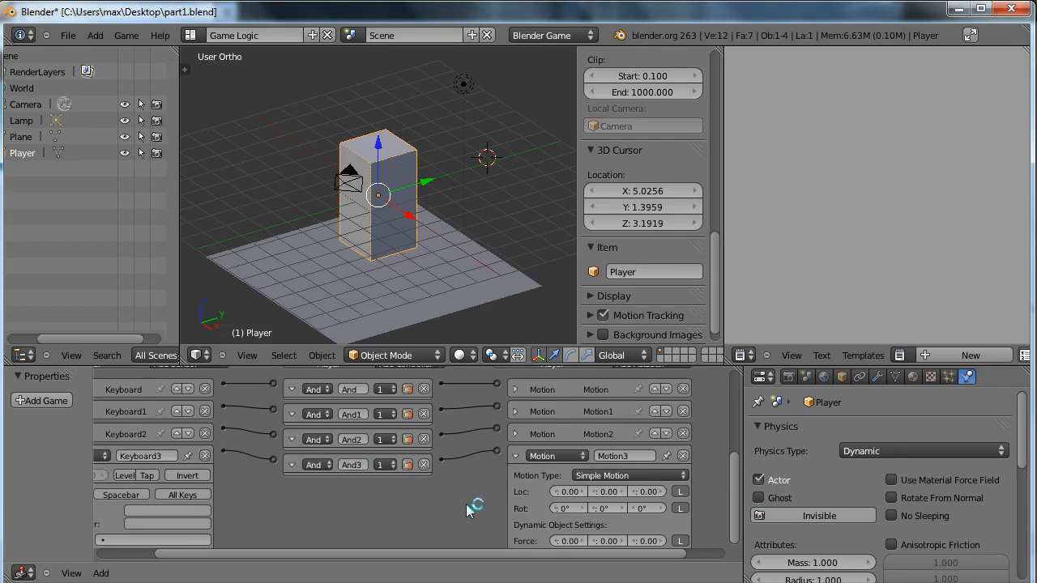
{"action": "scroll", "scroll_direction": "down", "scroll_amount": 3}
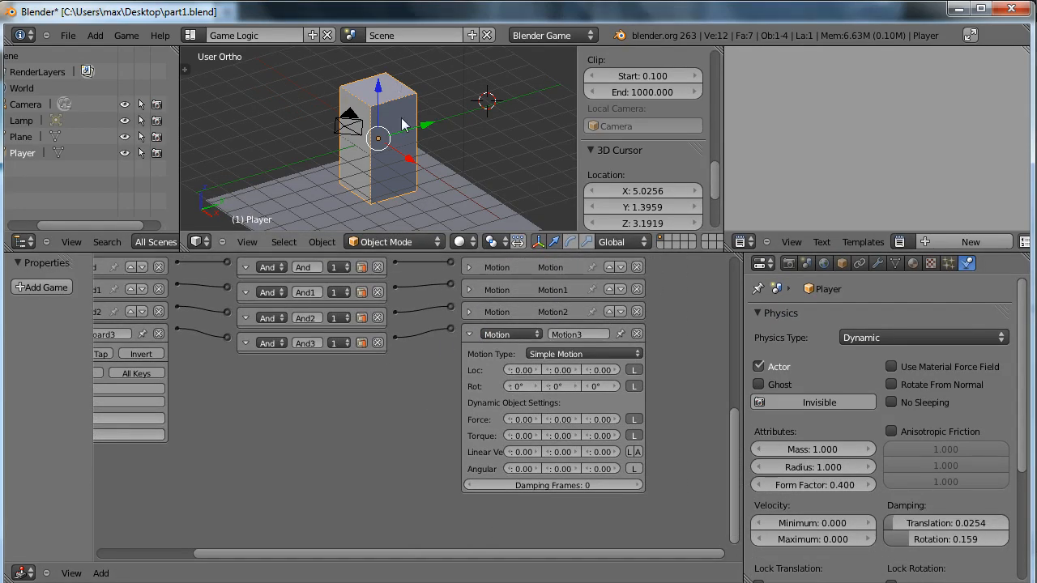
{"action": "mouse_move", "coordinate": [392, 149]}
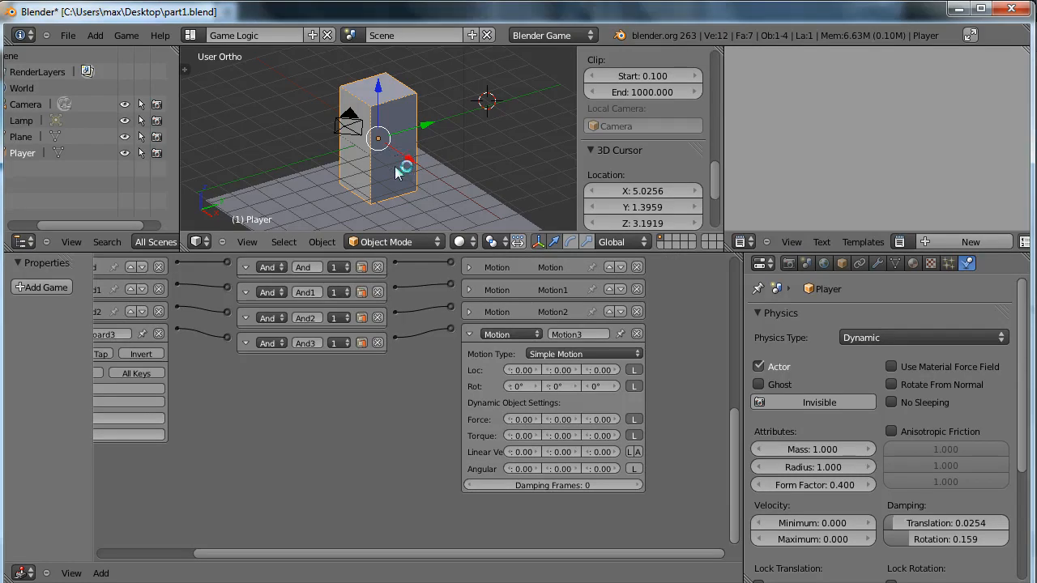
{"action": "mouse_move", "coordinate": [858, 360]}
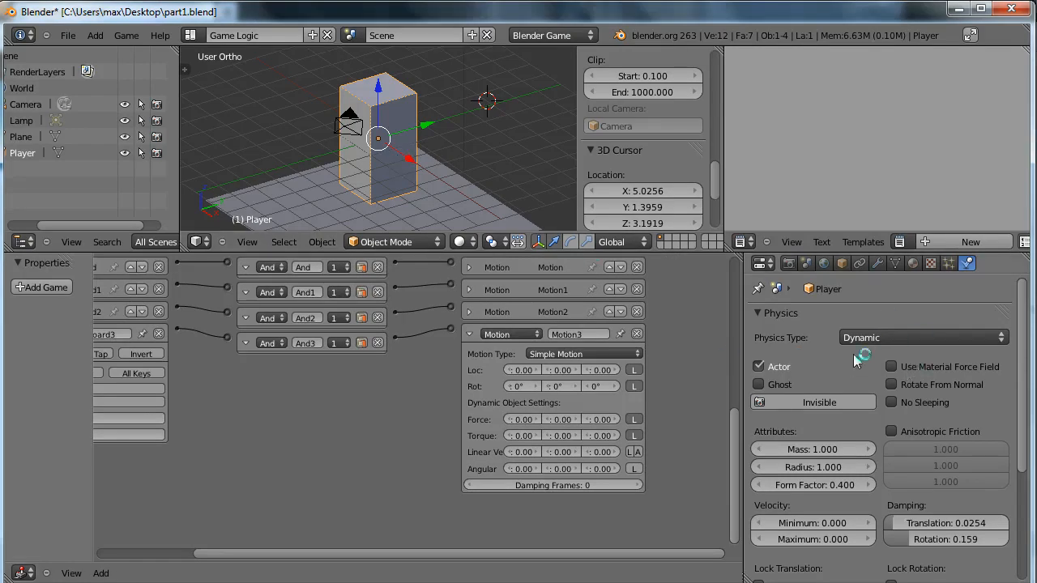
{"action": "mouse_move", "coordinate": [878, 363]}
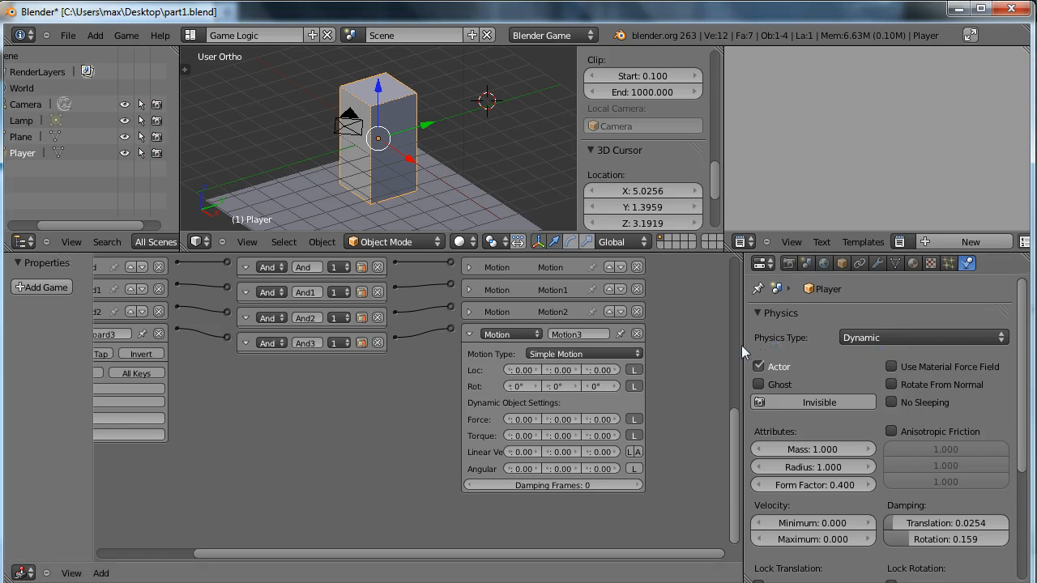
{"action": "mouse_move", "coordinate": [554, 408]}
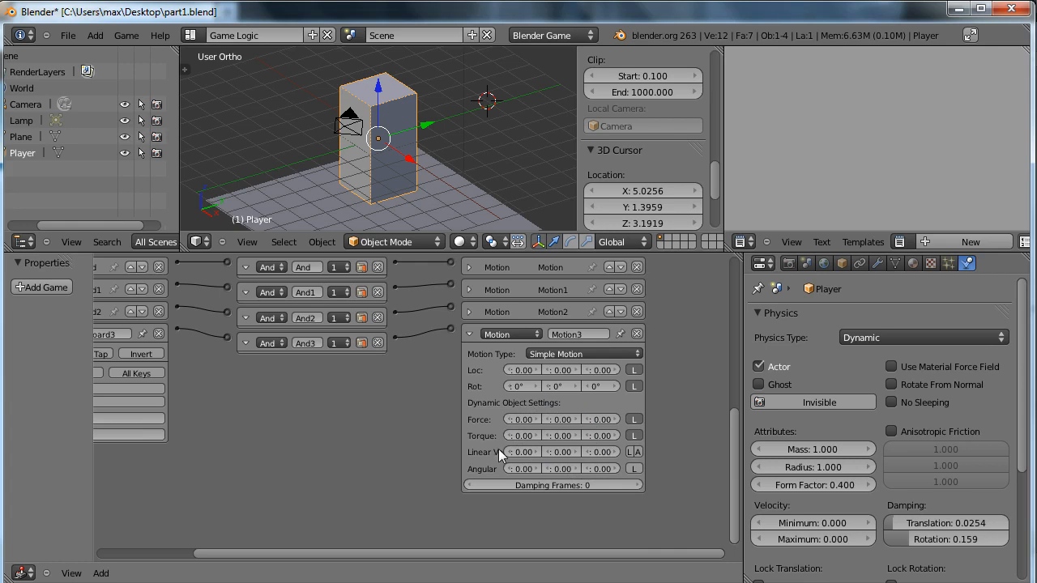
{"action": "mouse_move", "coordinate": [489, 431]}
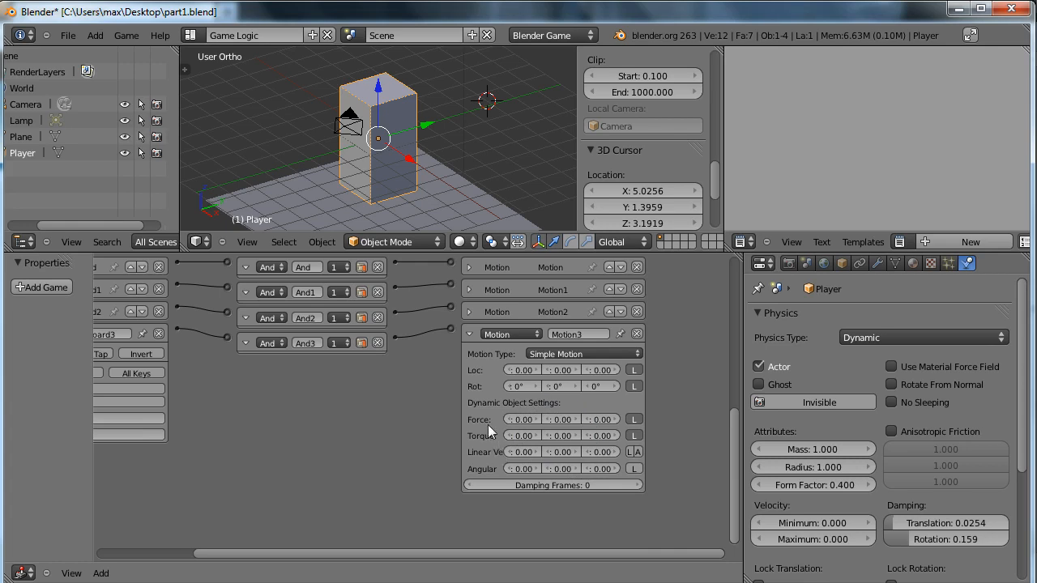
{"action": "mouse_move", "coordinate": [485, 427]}
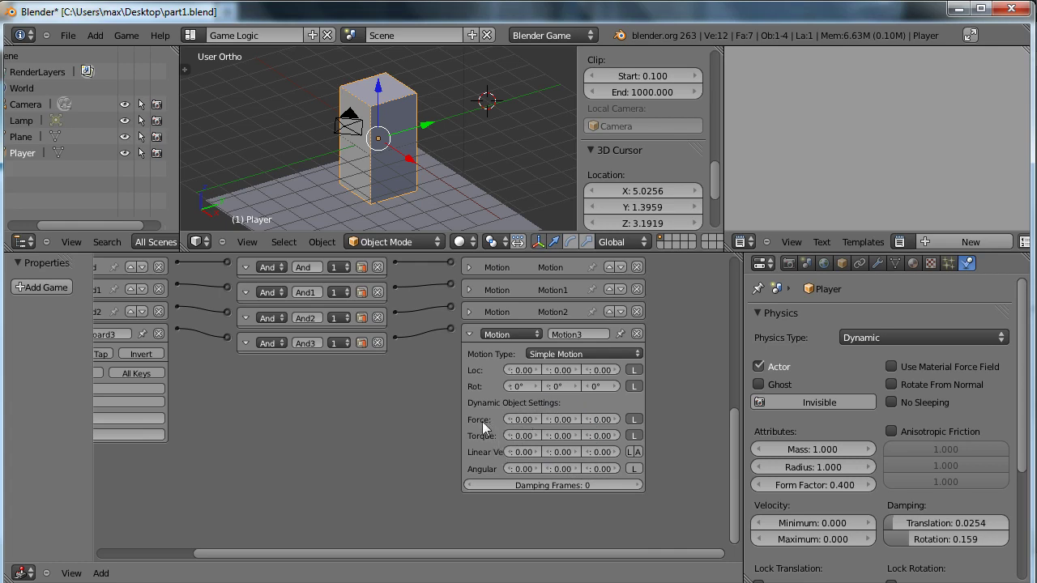
{"action": "mouse_move", "coordinate": [522, 418]}
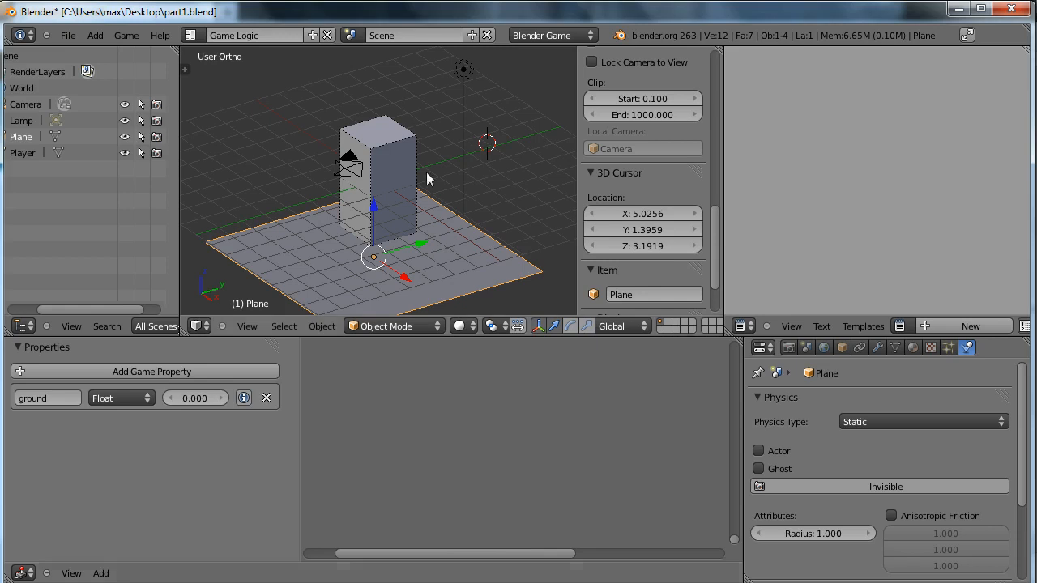
Select the Player again so its logic bricks are shown
{"action": "left_click", "coordinate": [23, 152]}
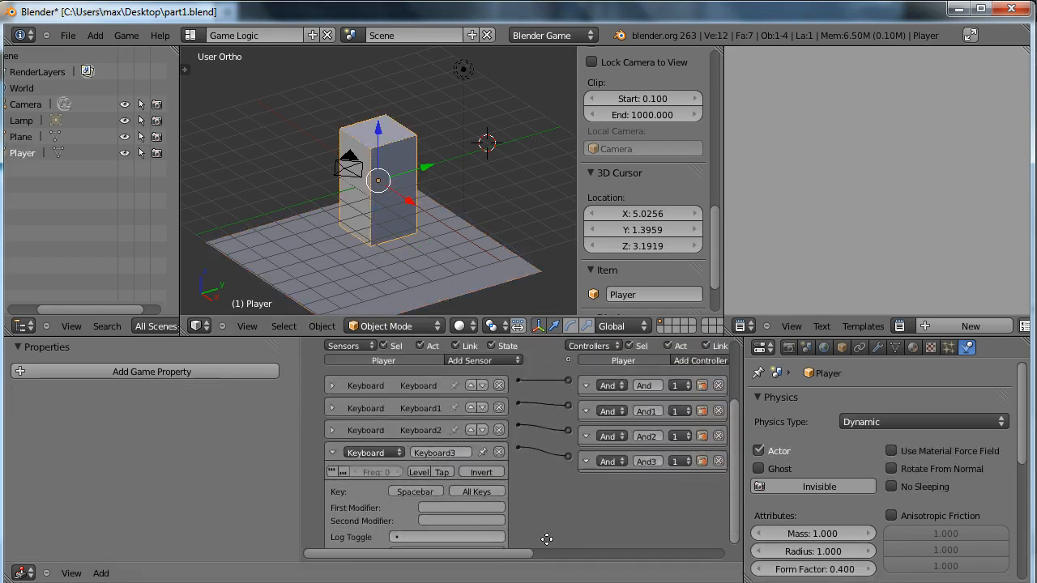
Collapse the Spacebar keyboard sensor and add a collision sensor with property ground
{"action": "left_click", "coordinate": [330, 452]}
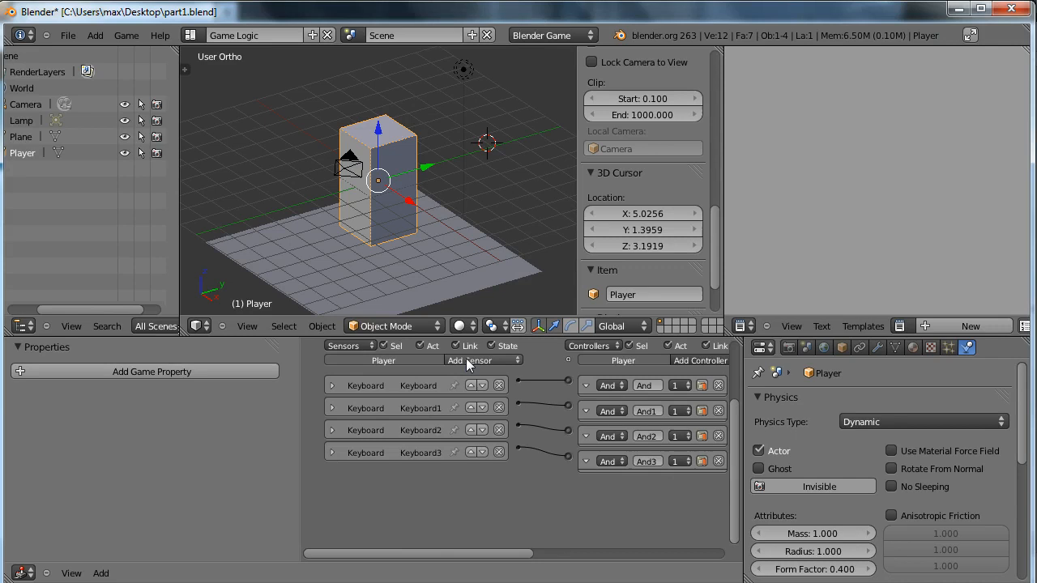
{"action": "left_click", "coordinate": [478, 360]}
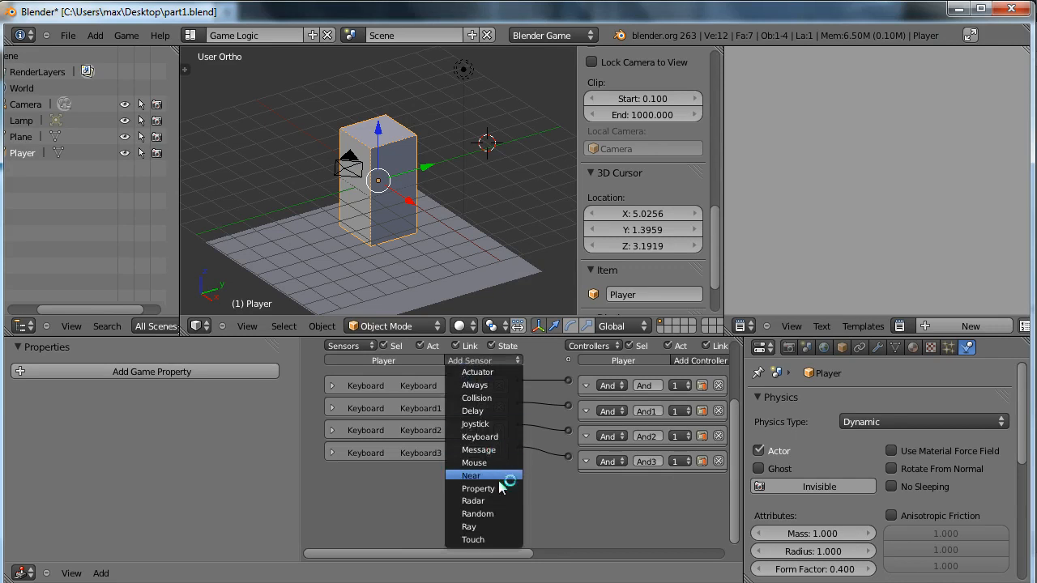
{"action": "mouse_move", "coordinate": [499, 399]}
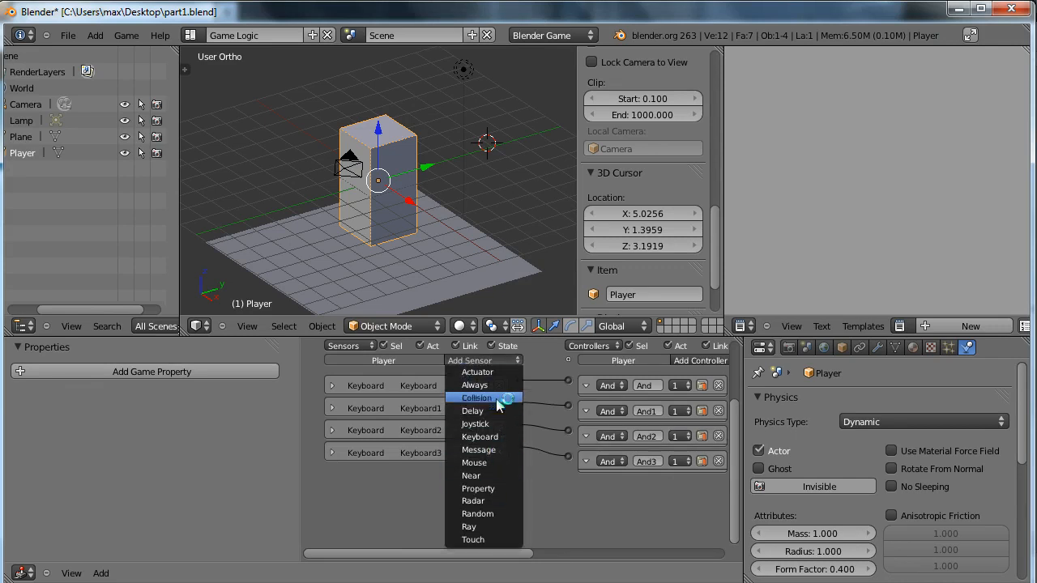
{"action": "left_click", "coordinate": [476, 398]}
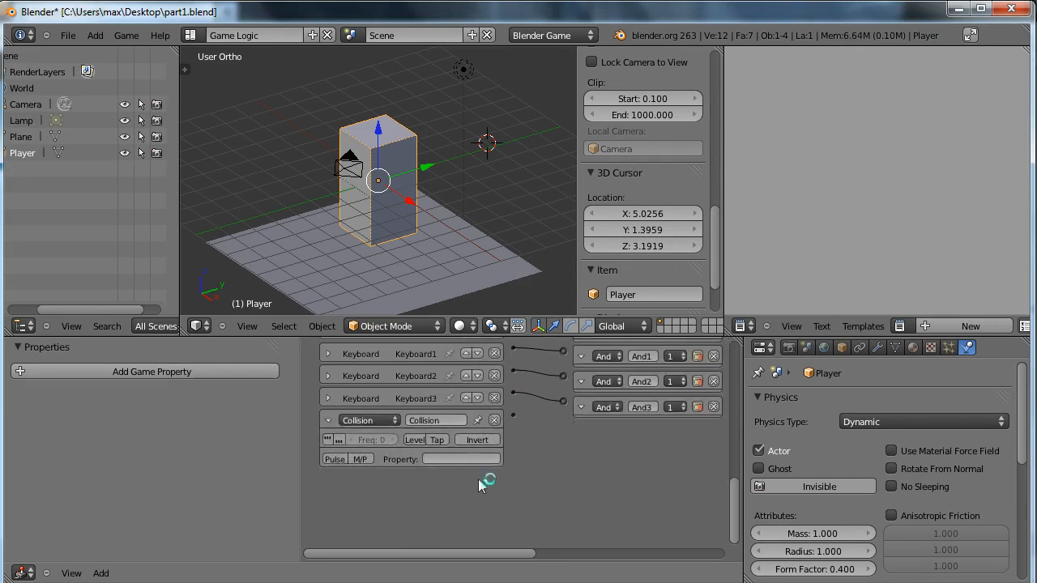
{"action": "mouse_move", "coordinate": [389, 314]}
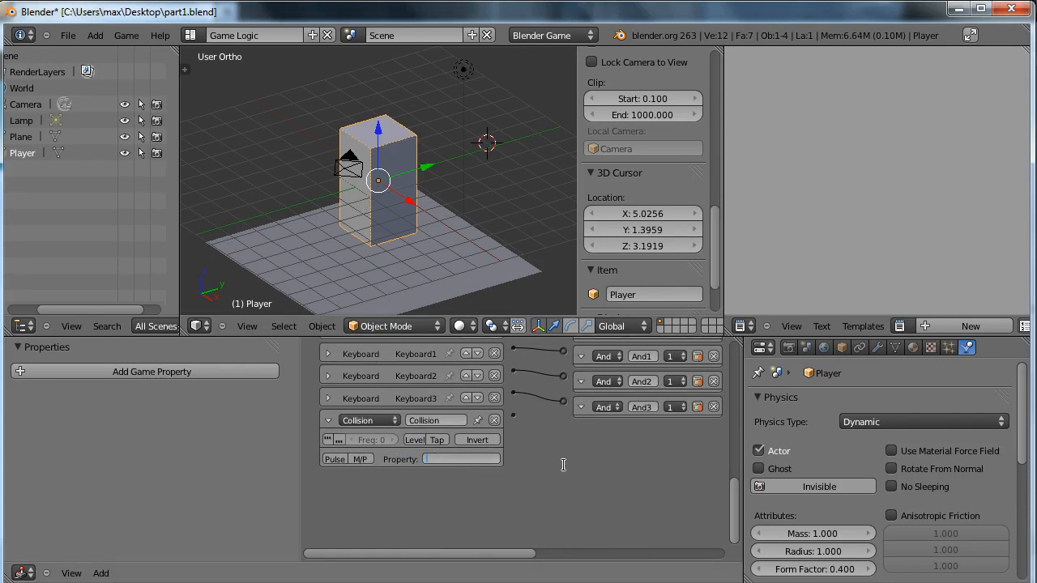
{"action": "type", "text": "ground"}
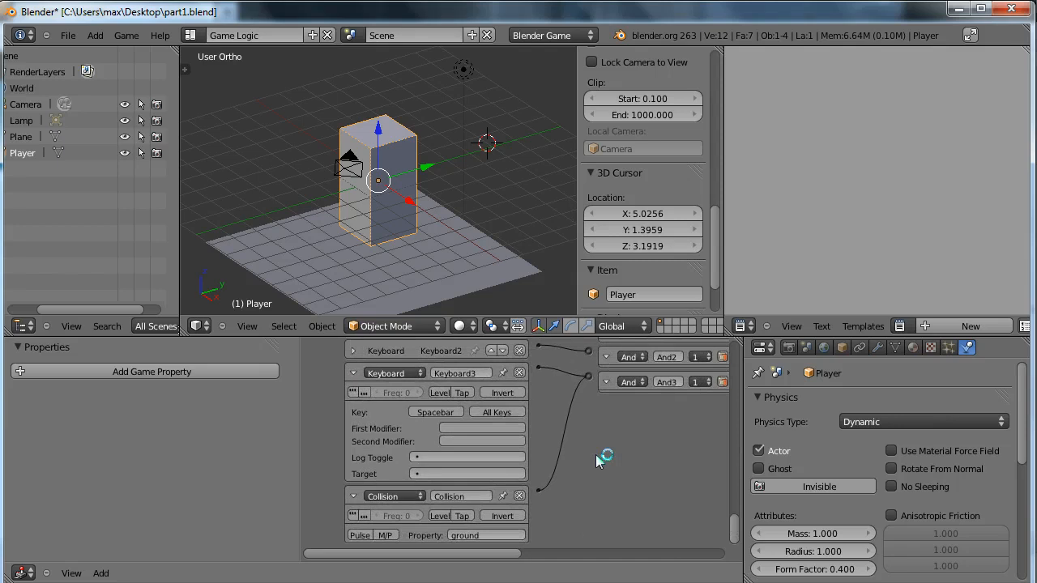
{"action": "mouse_move", "coordinate": [434, 408]}
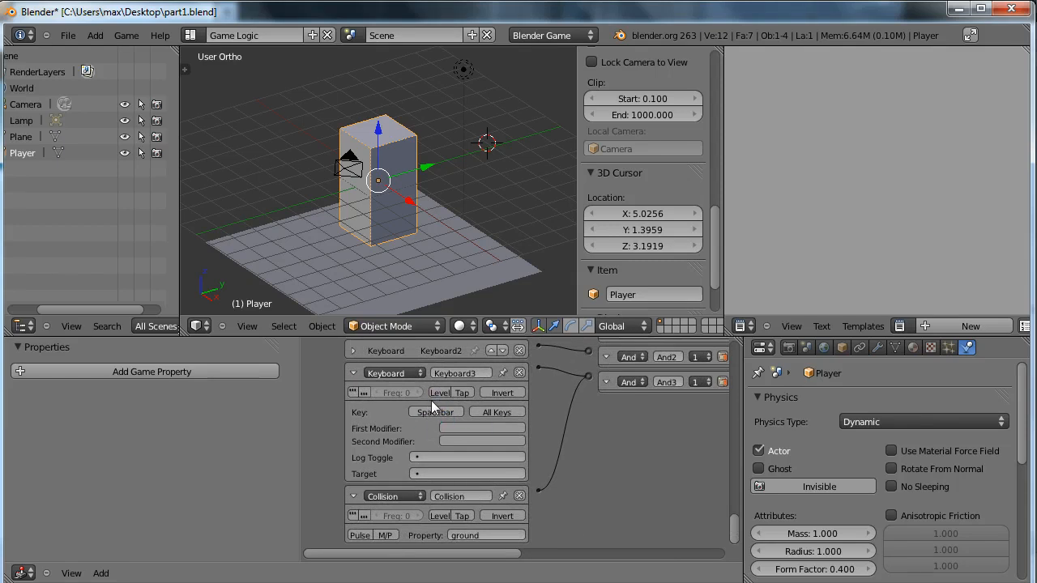